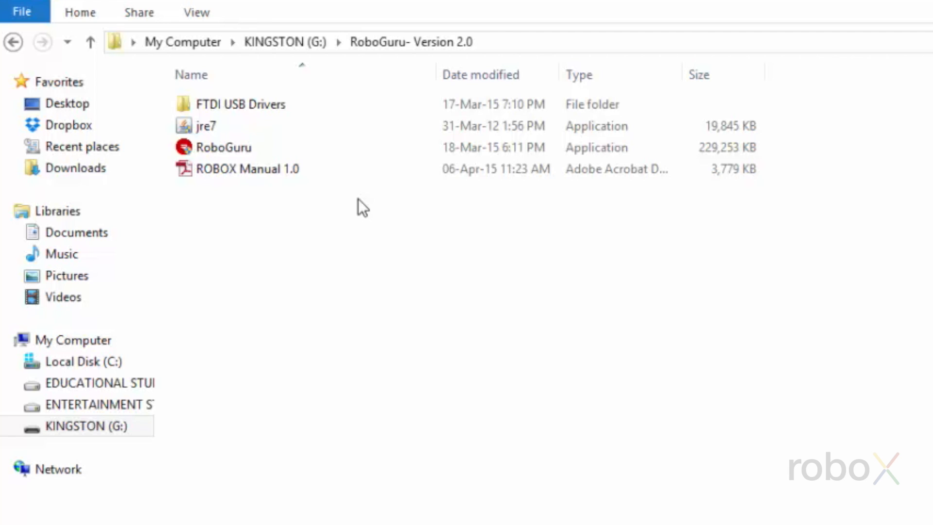
Review the RoboGuru installer, FTDI USB Drivers folder and jre7 files, then launch the RoboGuru installer.
left_click(224, 147)
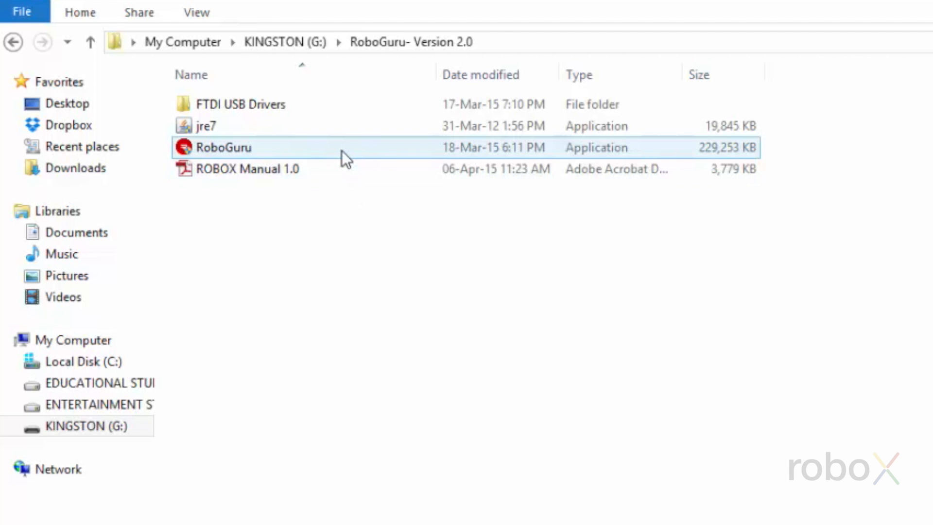
left_click(242, 104)
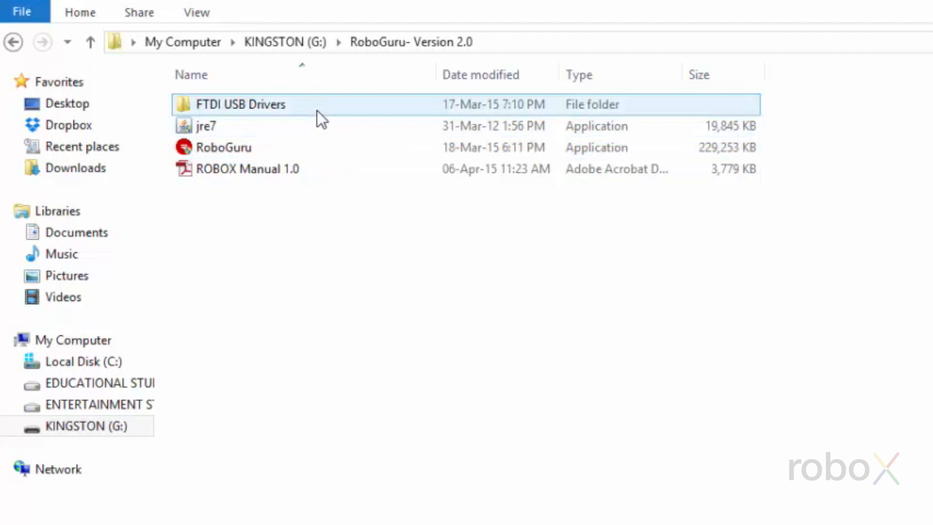
left_click(205, 126)
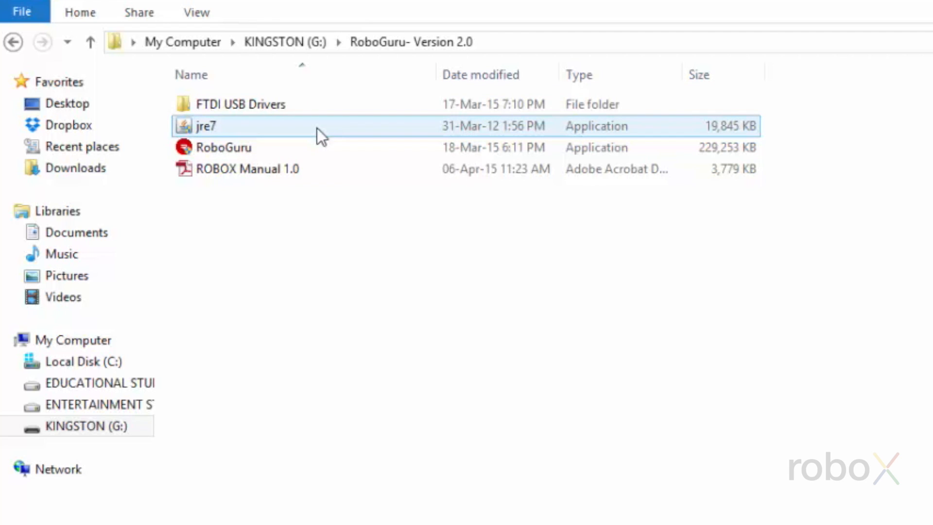
left_click(246, 169)
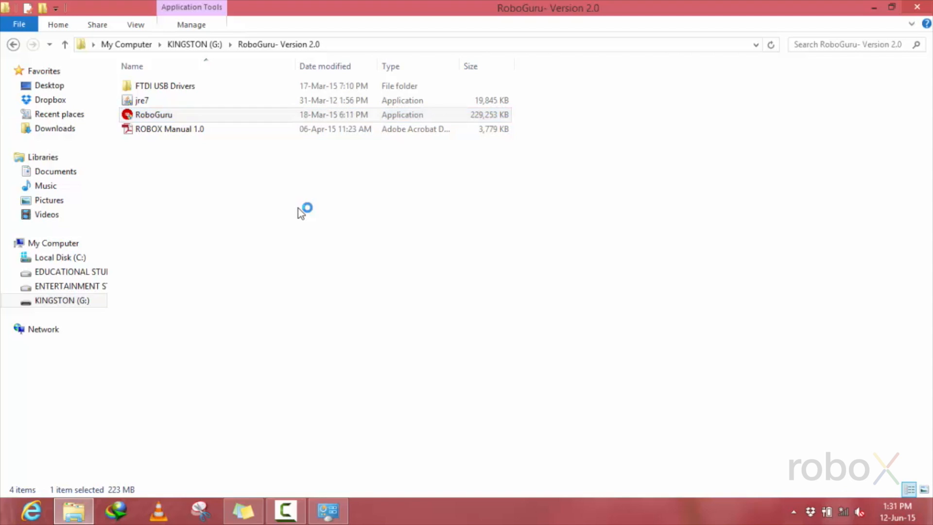
double_click(153, 114)
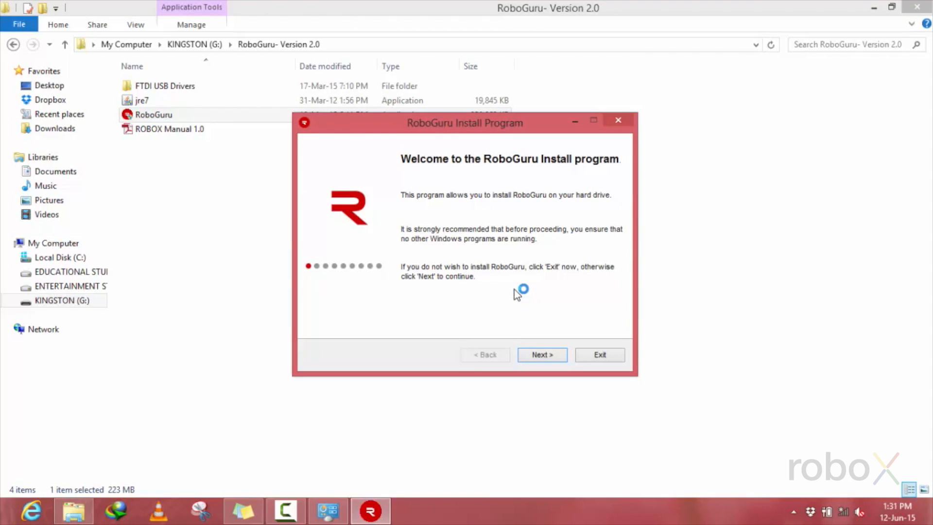
mouse_move(421, 208)
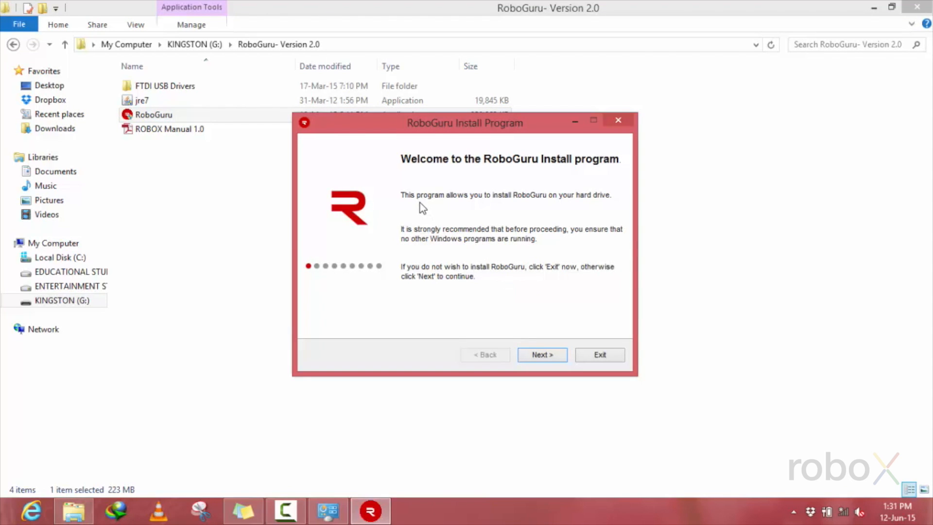
mouse_move(609, 181)
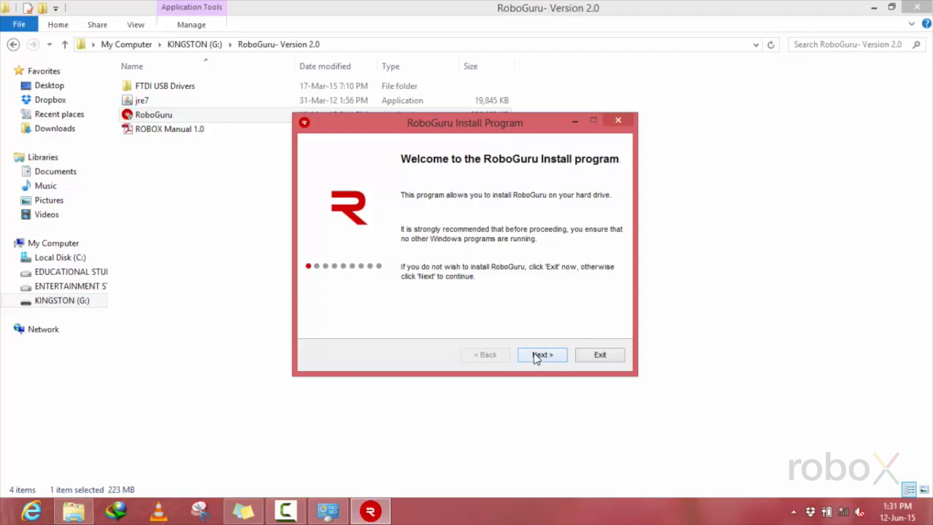
Continue past the welcome and product information pages, agree to the license terms and reach the C:\RoboGuru folder step.
left_click(542, 355)
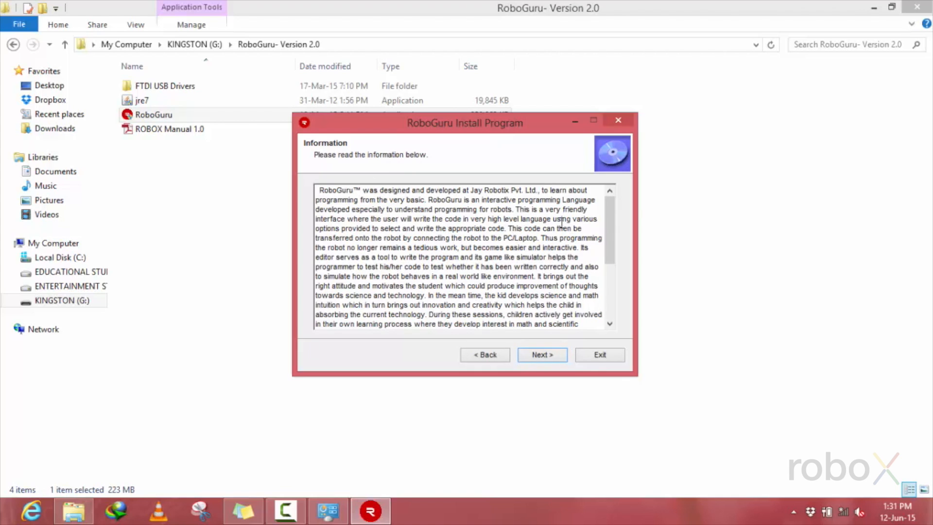
scroll("down", 3)
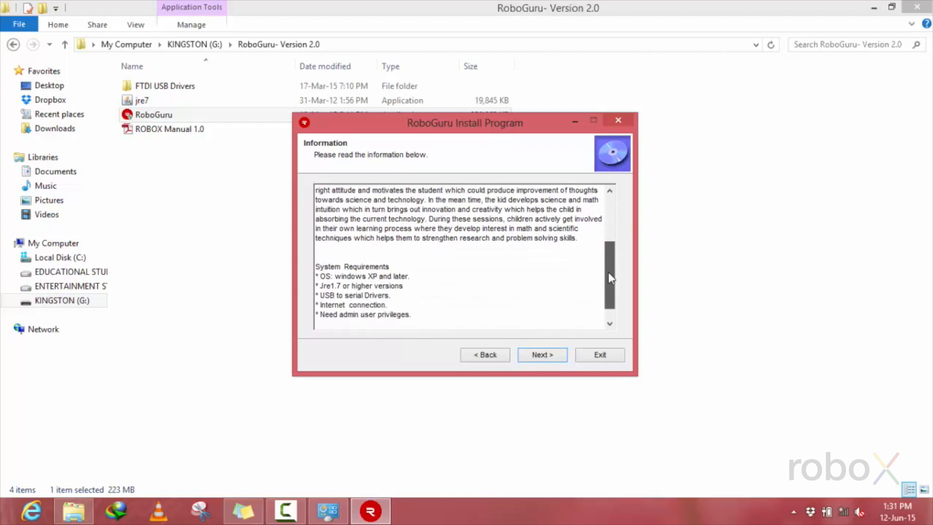
scroll("down", 3)
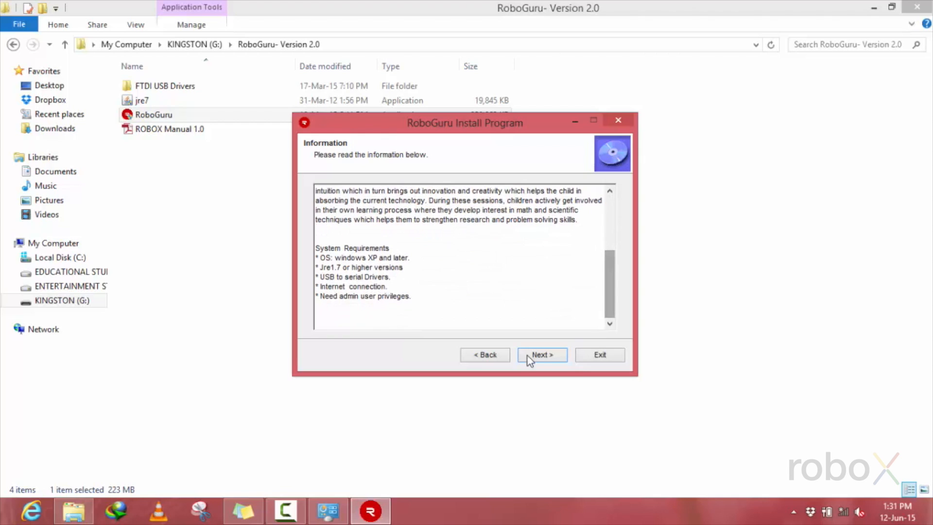
left_click(541, 353)
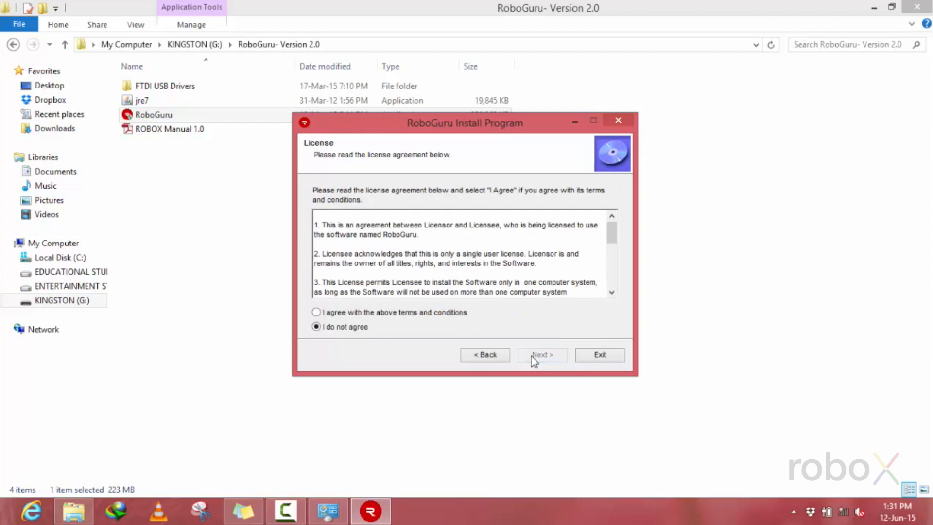
mouse_move(411, 249)
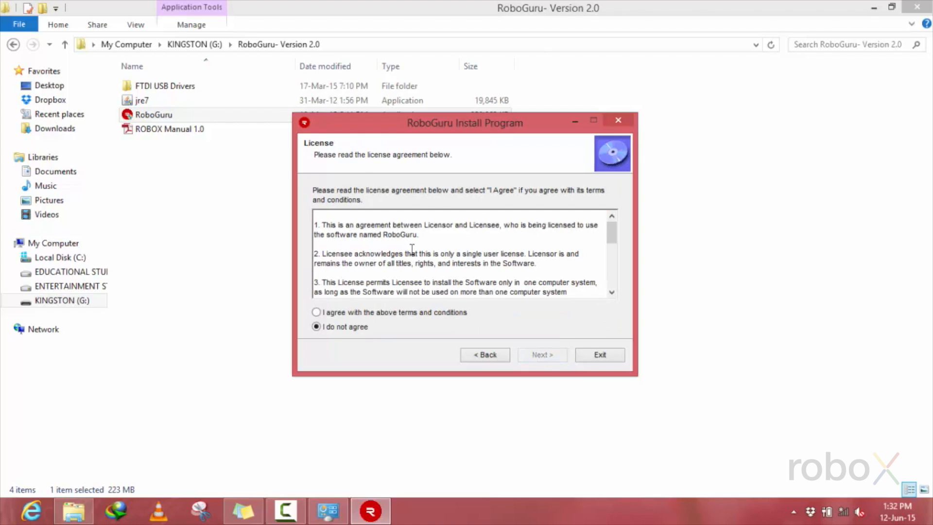
left_click(317, 312)
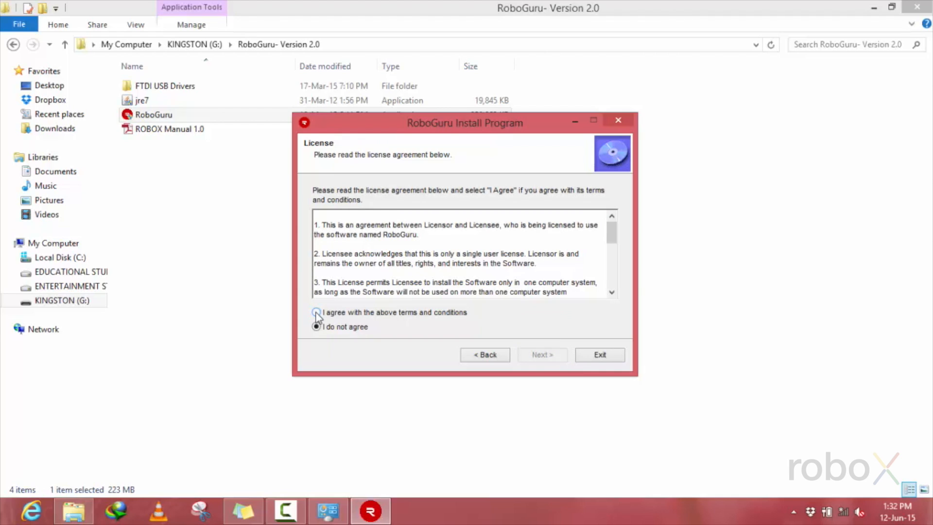
left_click(316, 312)
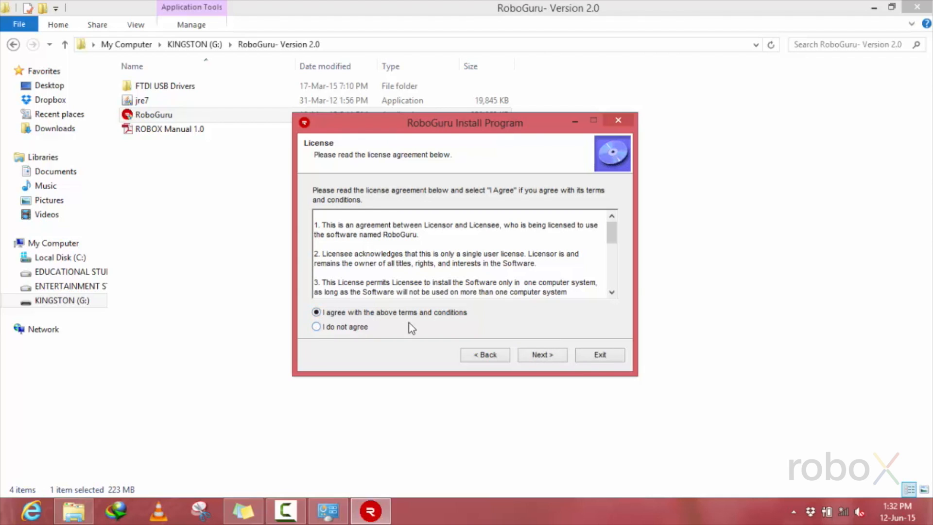
mouse_move(542, 355)
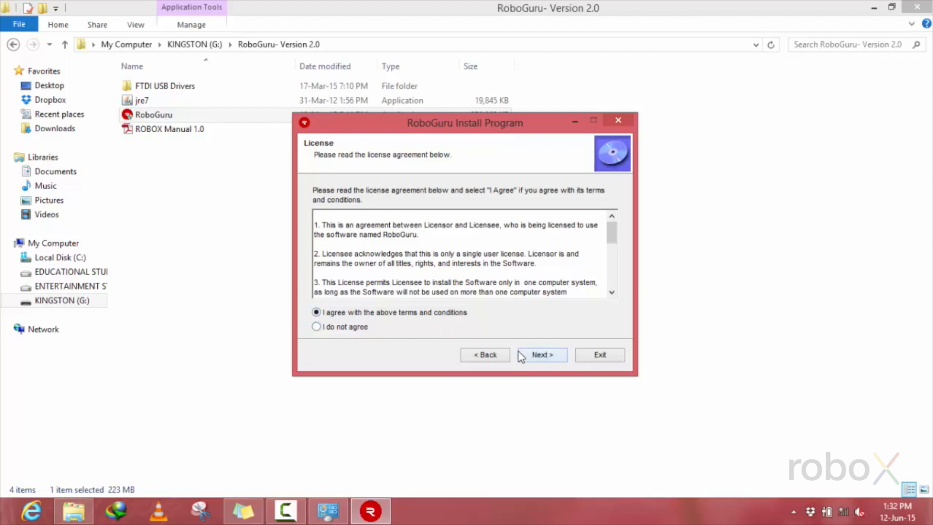
left_click(541, 355)
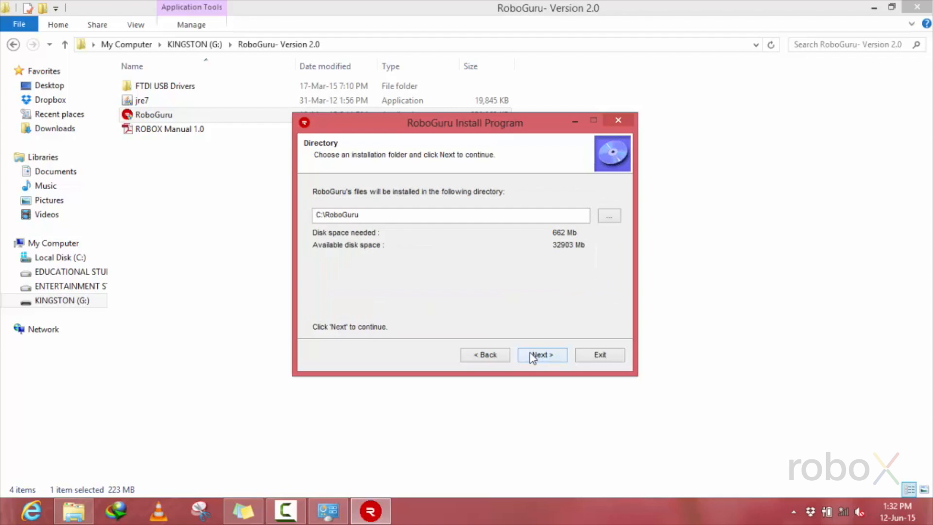
mouse_move(624, 232)
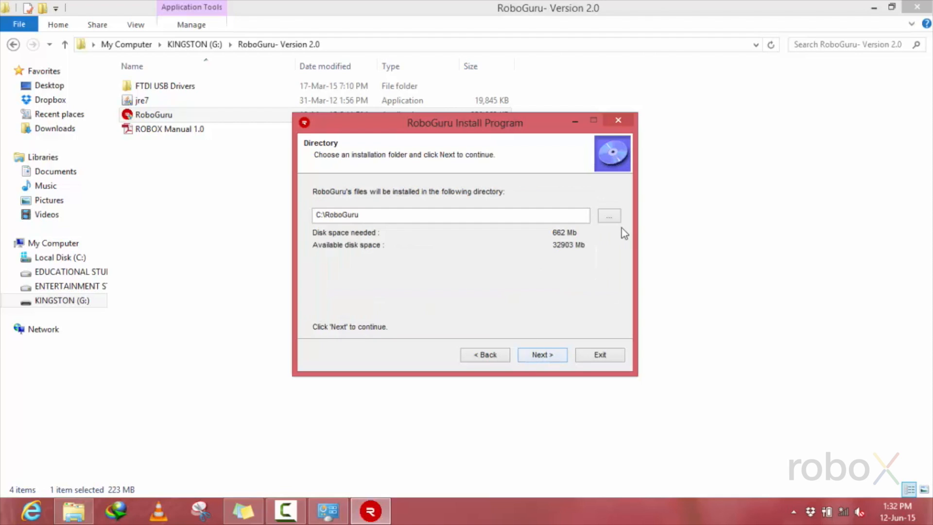
mouse_move(608, 215)
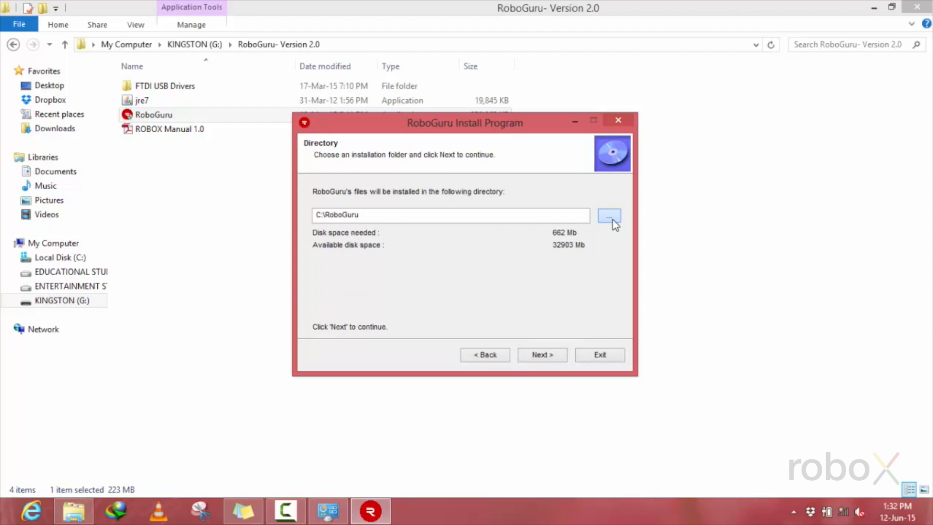
Dismiss the Browse For Folder dialog, keep C:\RoboGuru and continue to the confirmation page.
left_click(608, 216)
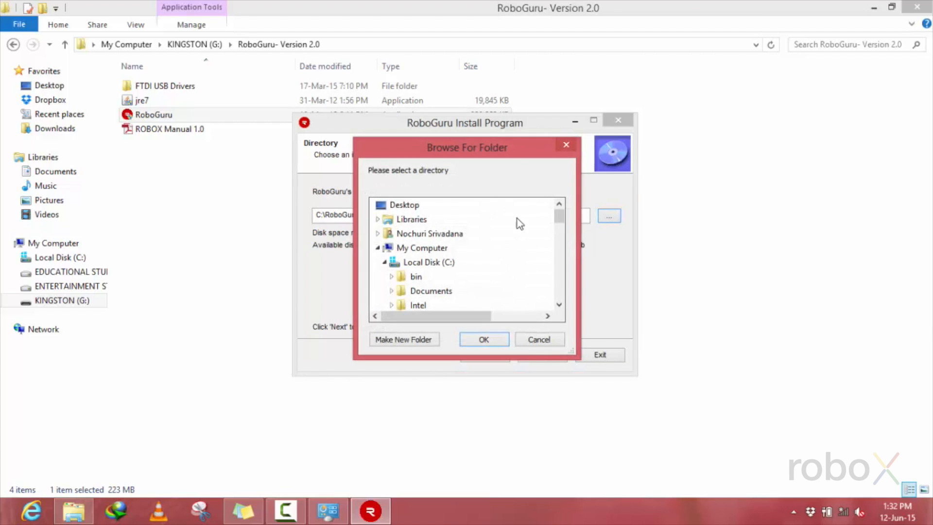
mouse_move(564, 171)
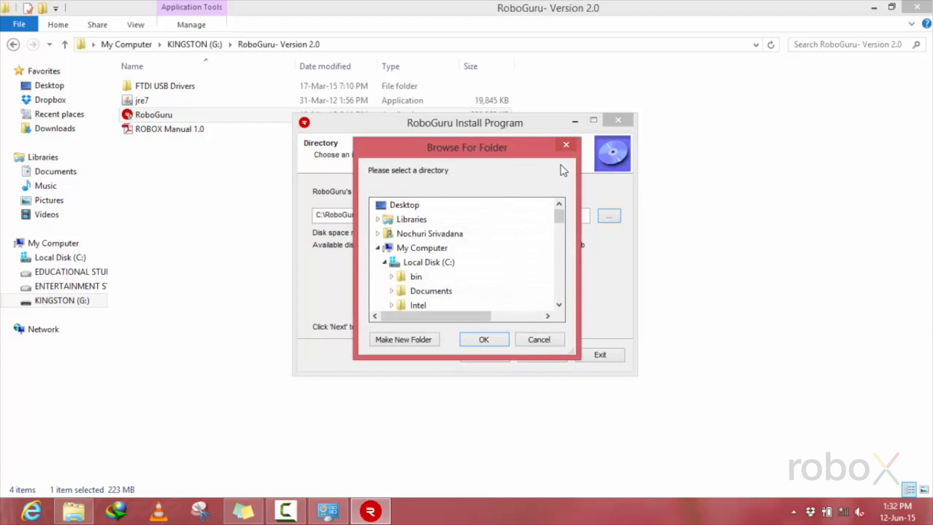
mouse_move(566, 145)
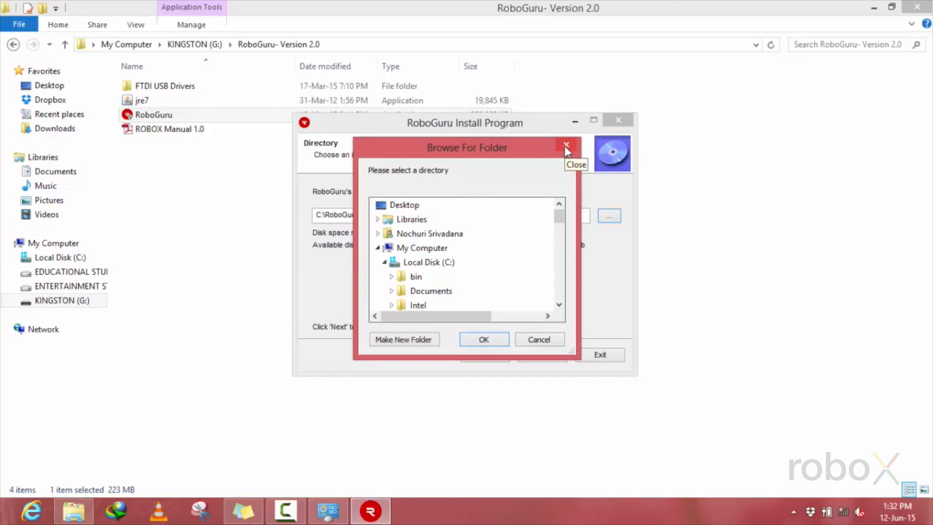
left_click(565, 147)
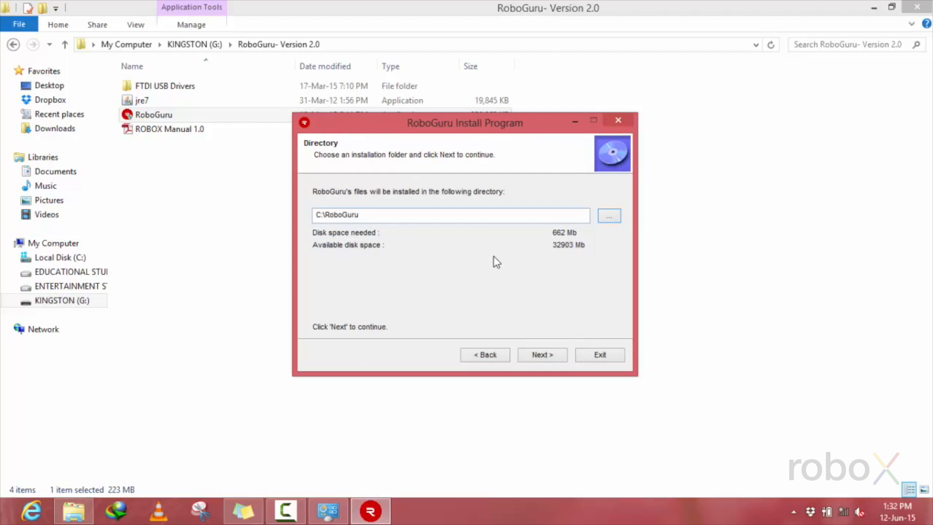
mouse_move(541, 355)
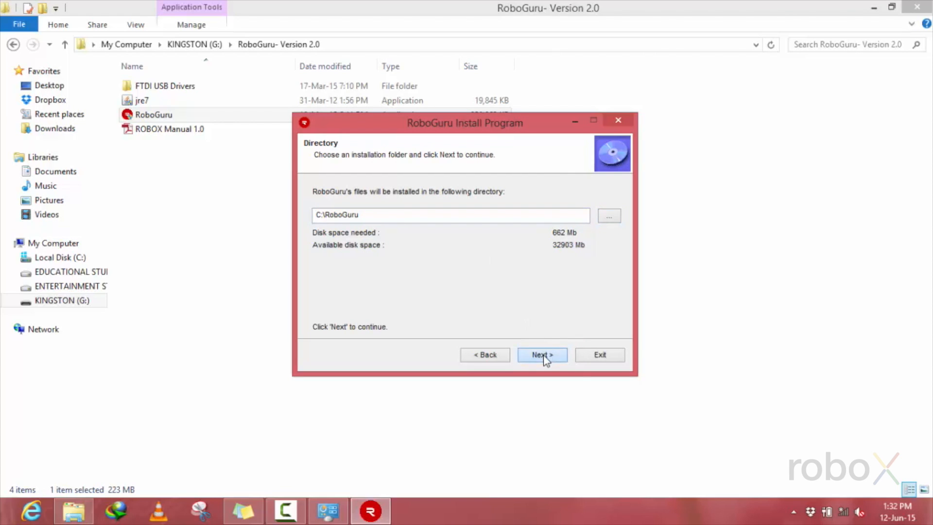
left_click(542, 354)
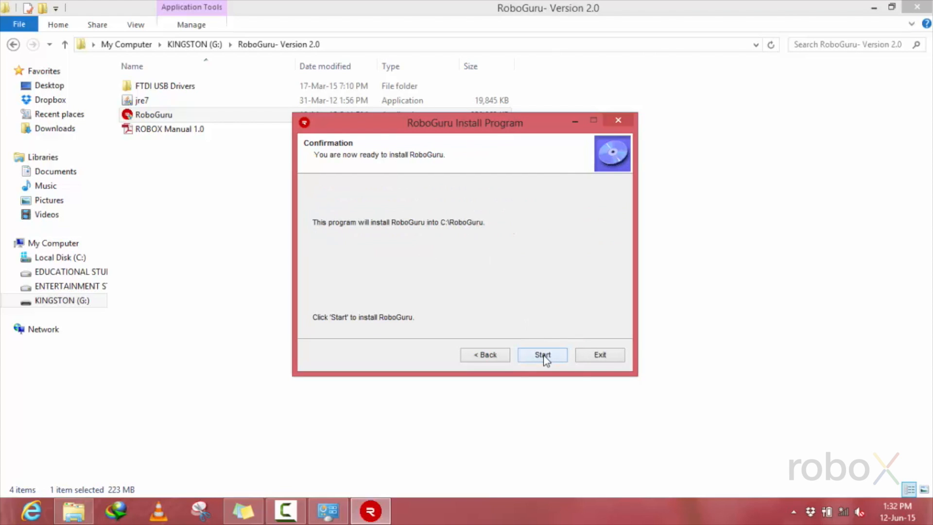
Start the installation into C:\RoboGuru and exit once it reports completion.
left_click(541, 355)
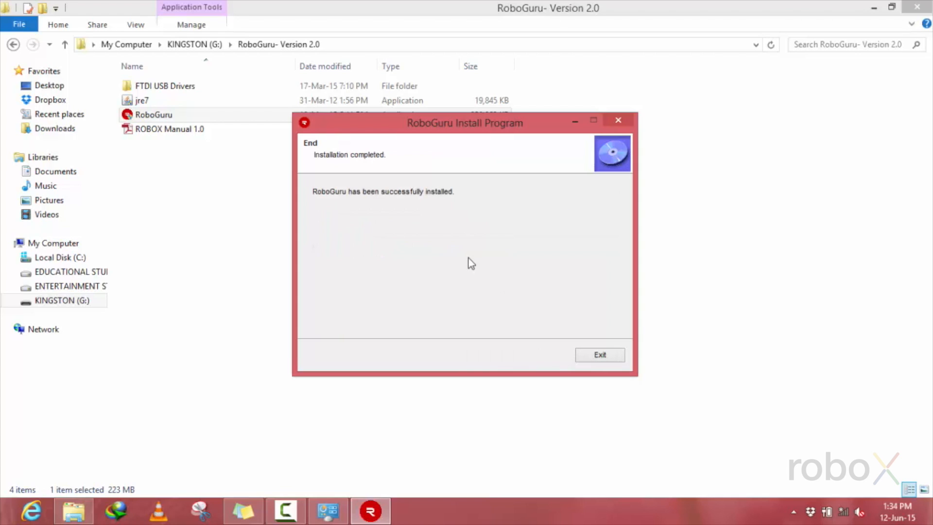
left_click(599, 354)
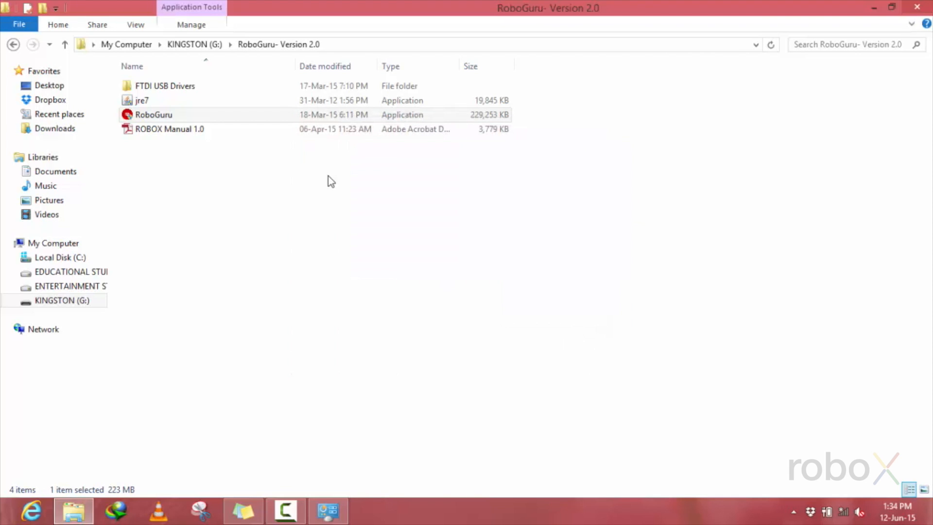
Launch the FTDI driver setup, extract the package, accept its license agreement and continue.
double_click(166, 86)
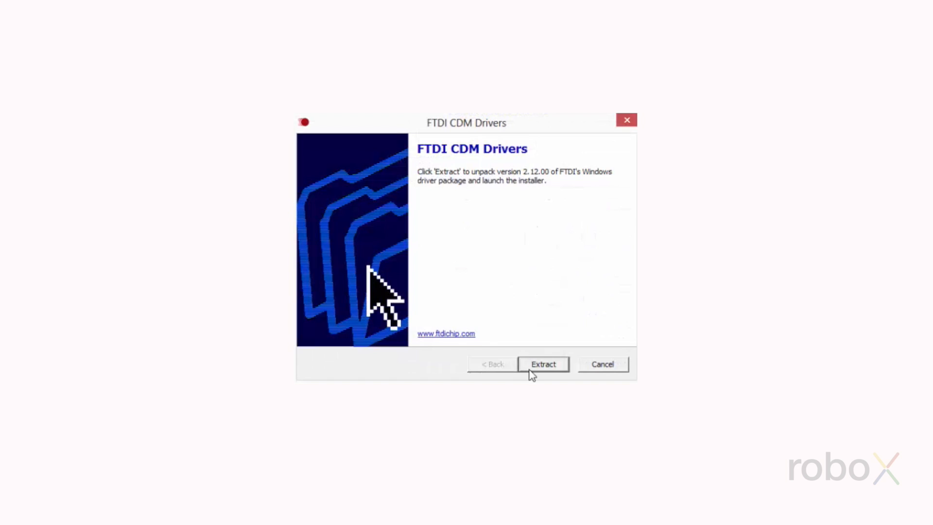
left_click(543, 363)
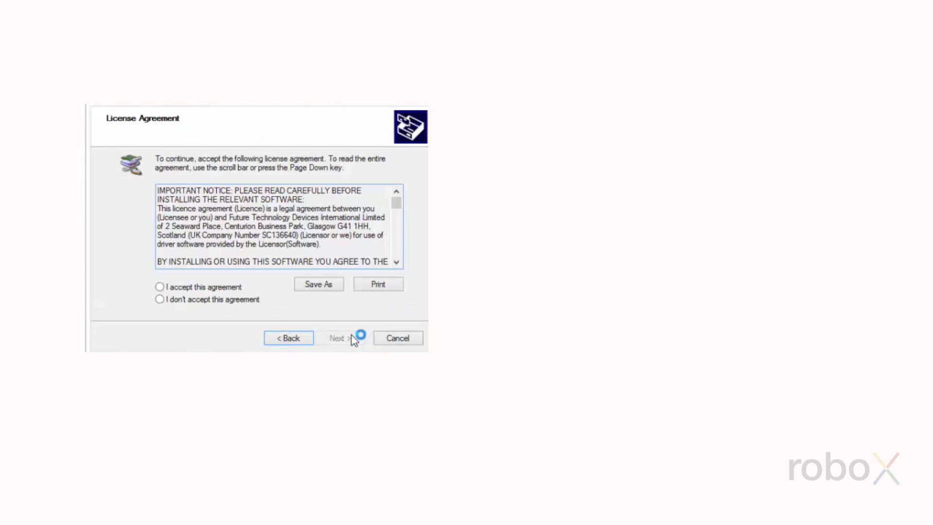
left_click(158, 287)
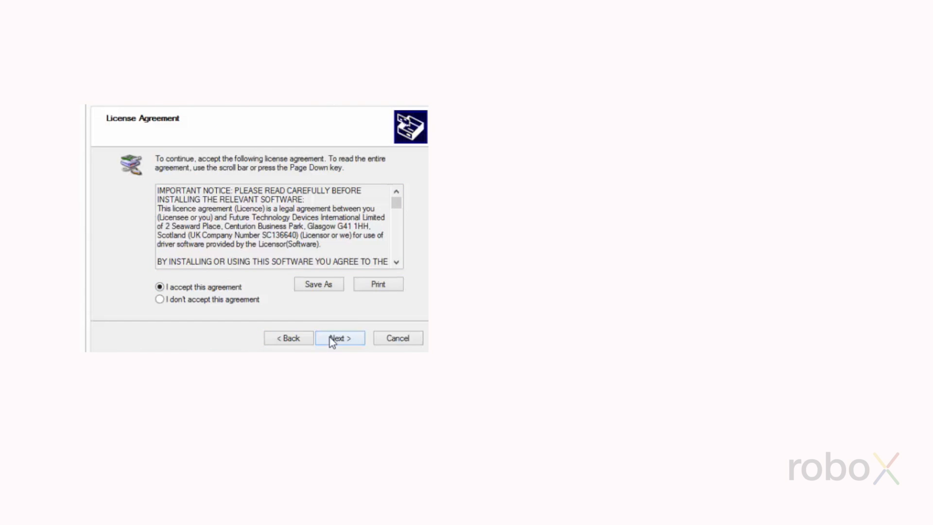
left_click(340, 338)
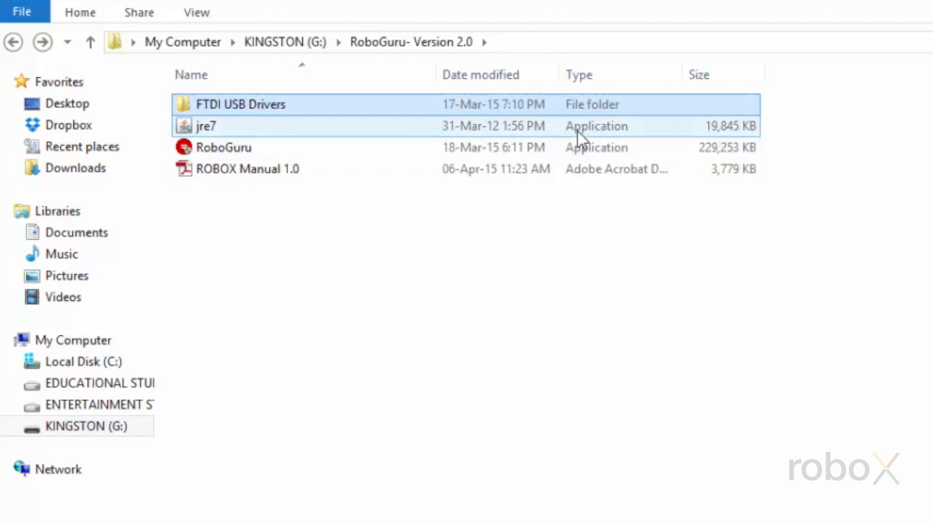
Launch the jre7 Java Setup and start installing, reaching the 'already installed' prompt.
left_click(204, 125)
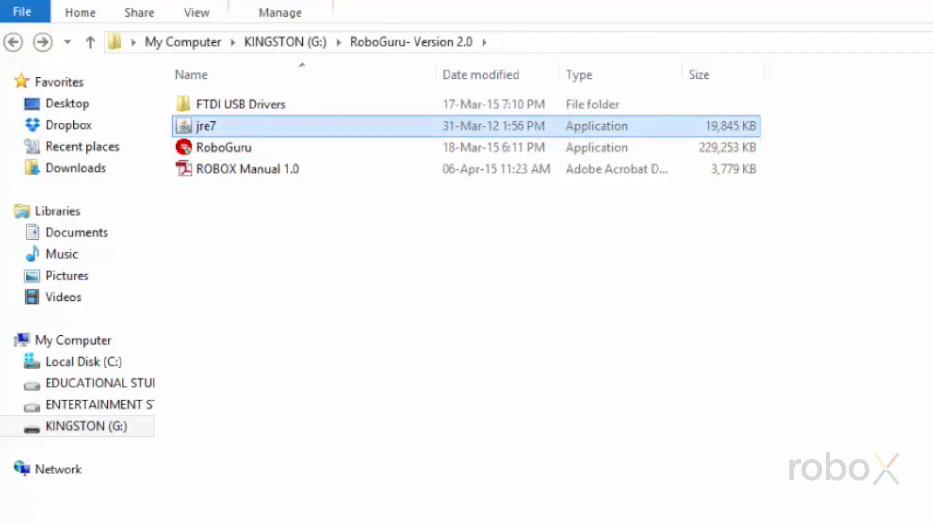
double_click(204, 125)
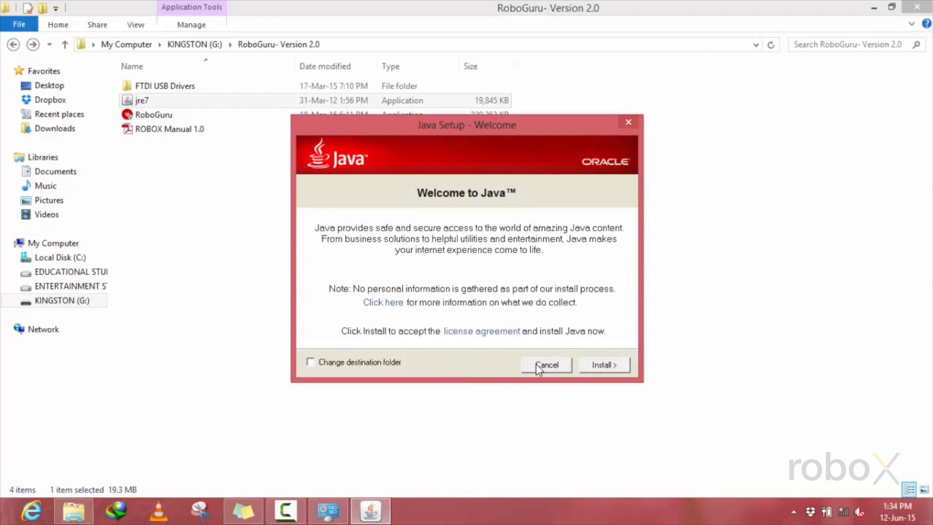
left_click(602, 365)
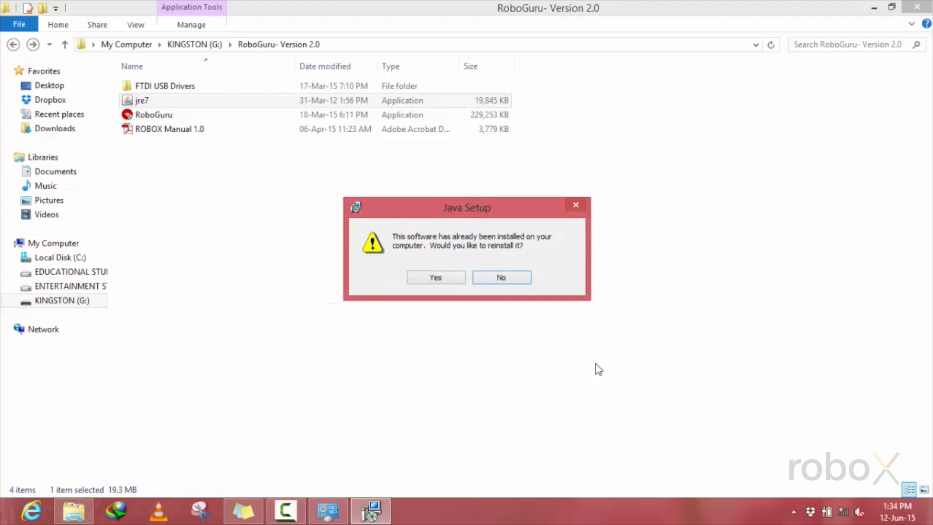
mouse_move(438, 269)
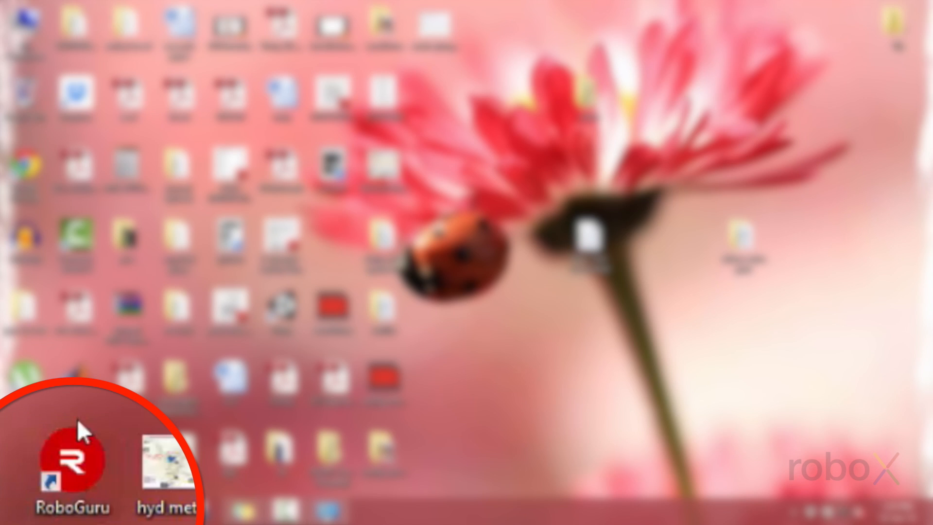
Open RoboGuru from its desktop shortcut icon.
left_click(71, 465)
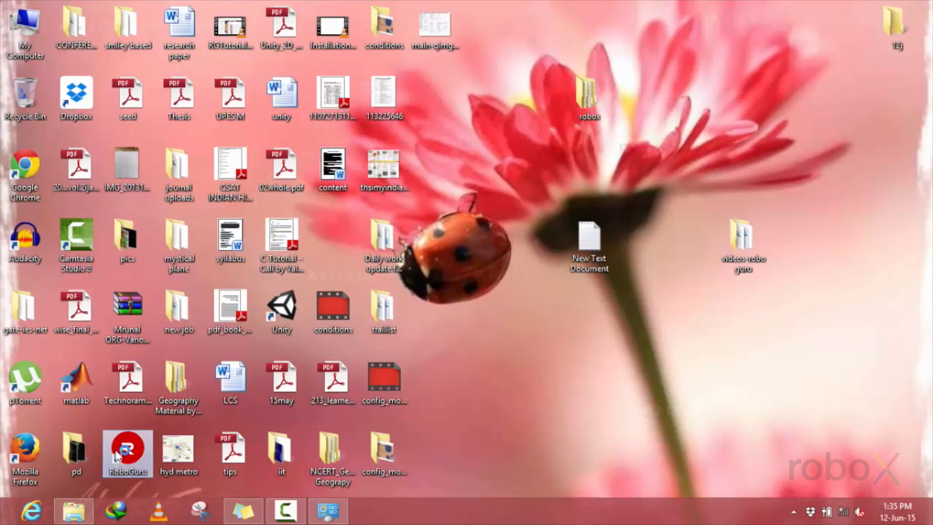
mouse_move(516, 343)
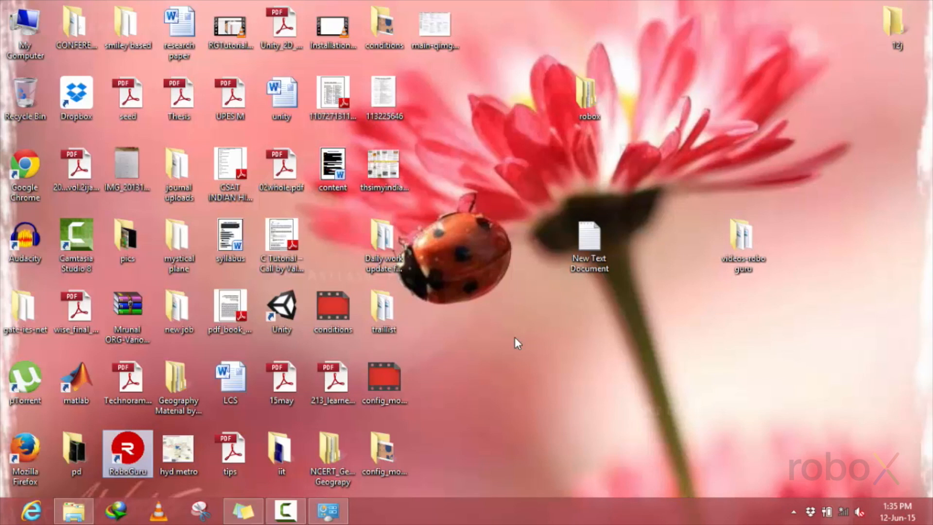
double_click(126, 454)
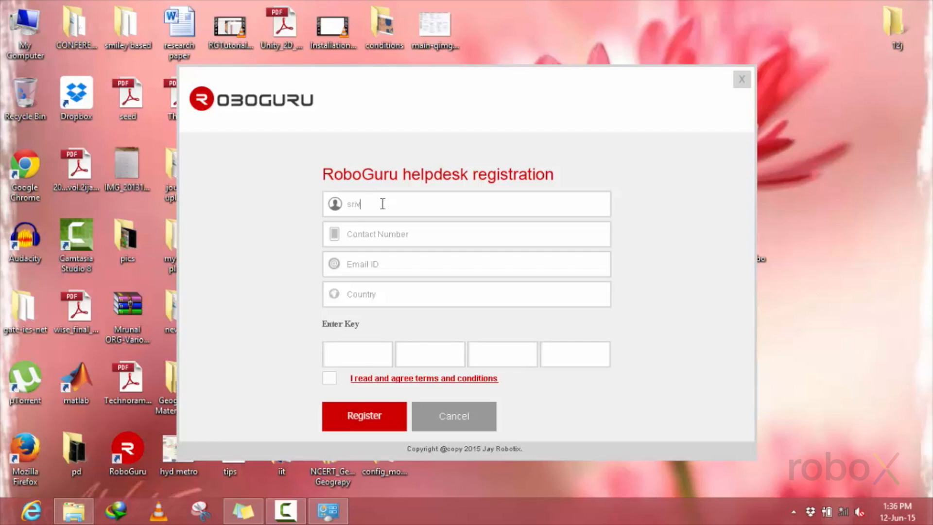
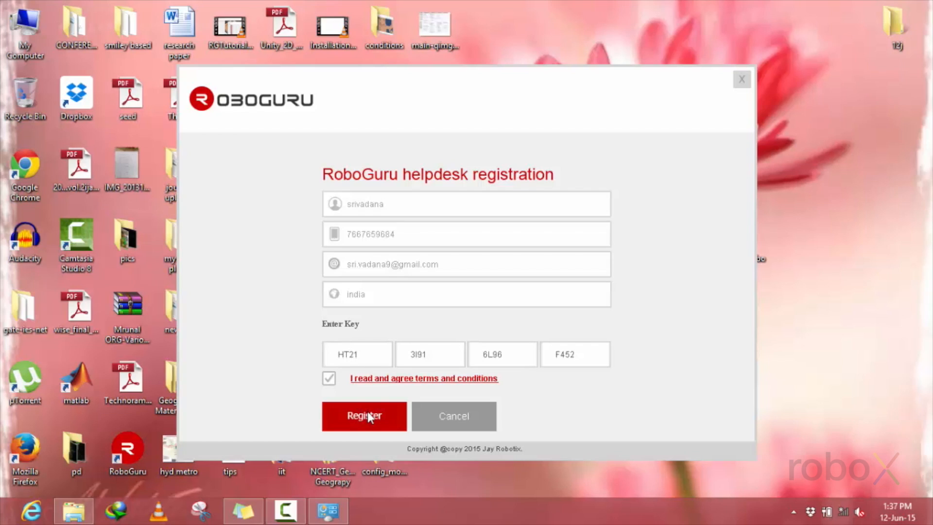
left_click(363, 415)
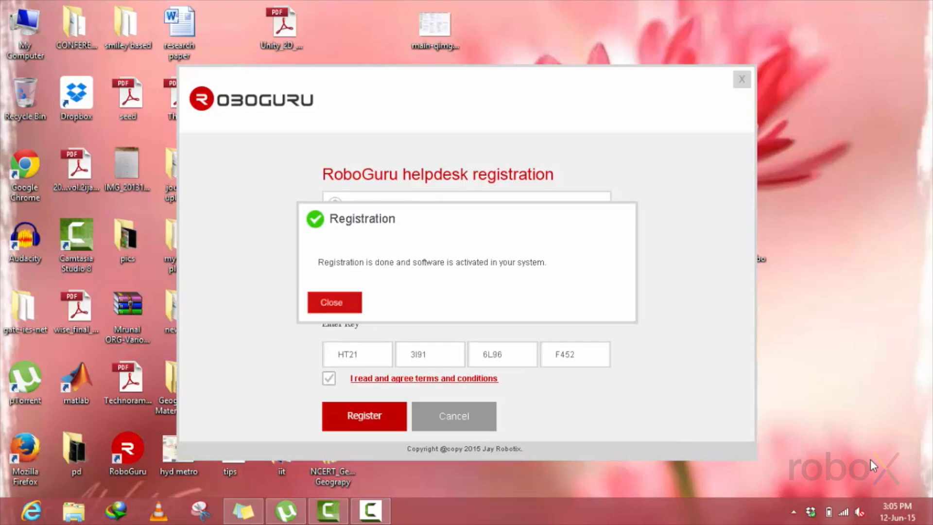
mouse_move(470, 432)
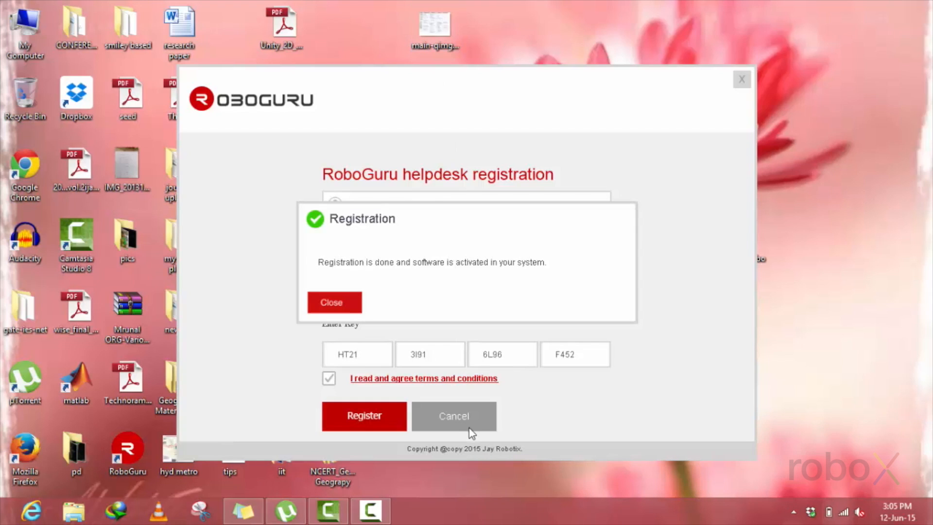